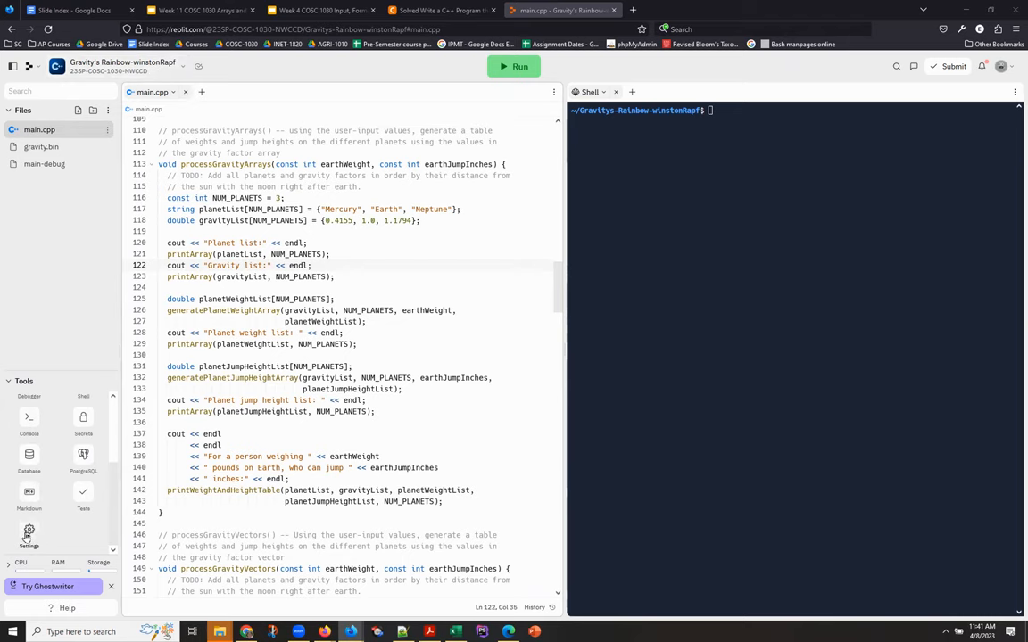
Step: Set Code intelligence to enabled in the project Settings pane
left_click(28, 530)
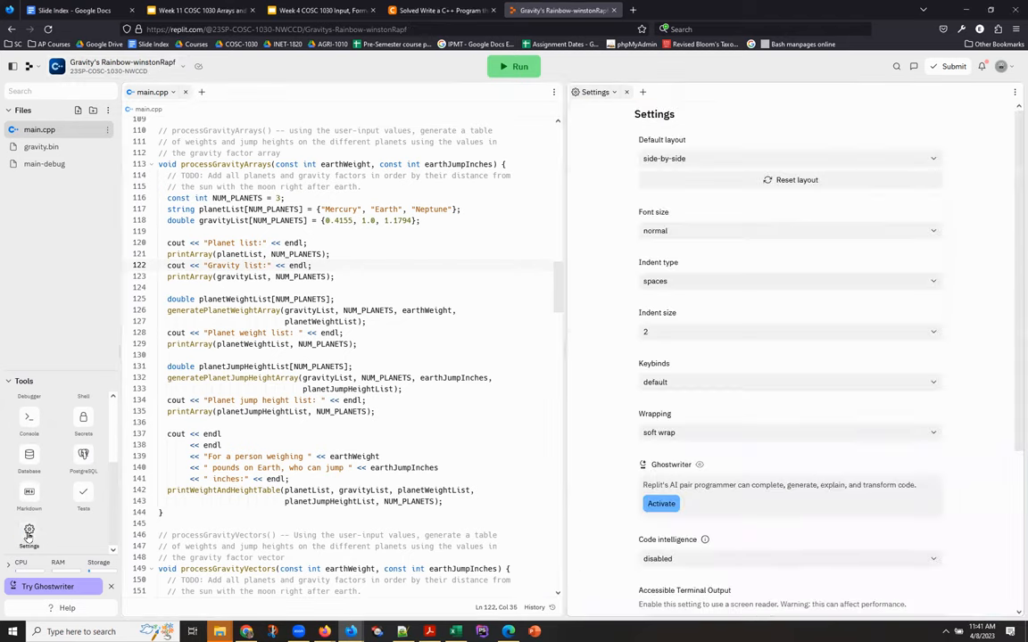
mouse_move(604, 261)
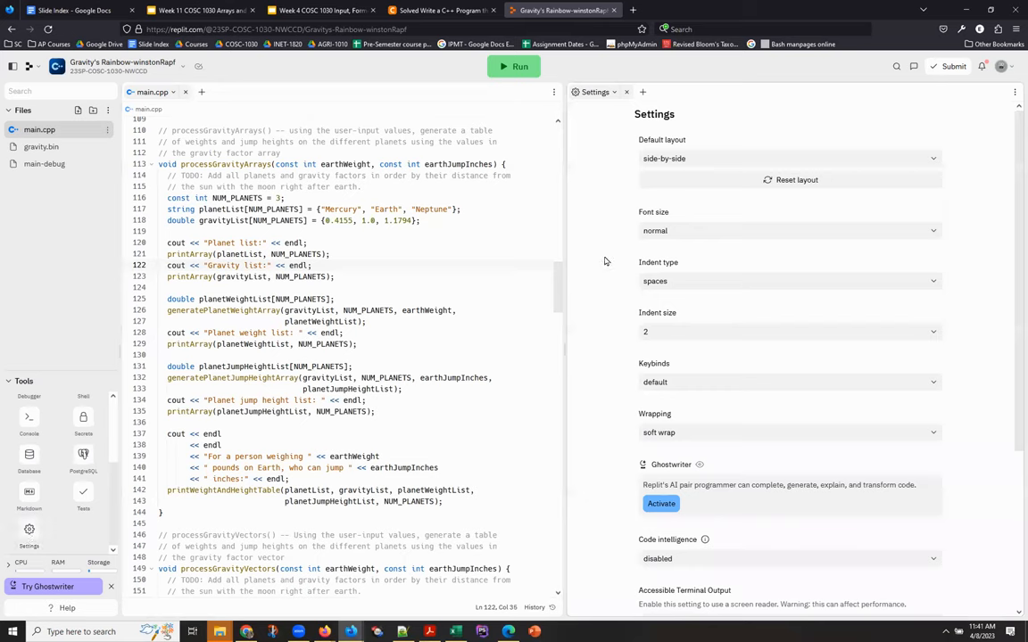
mouse_move(937, 317)
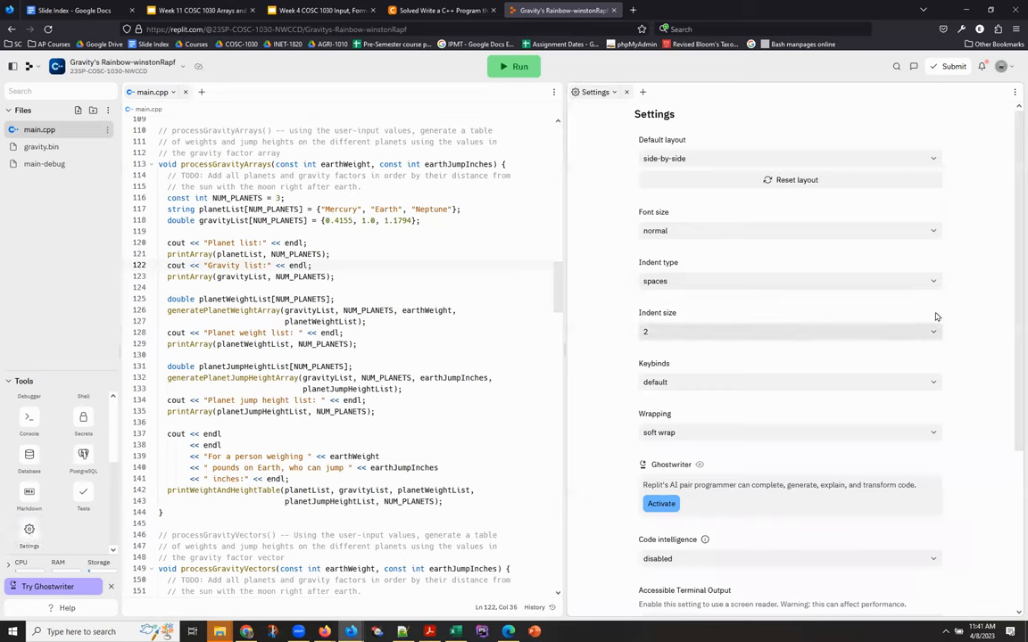
mouse_move(710, 529)
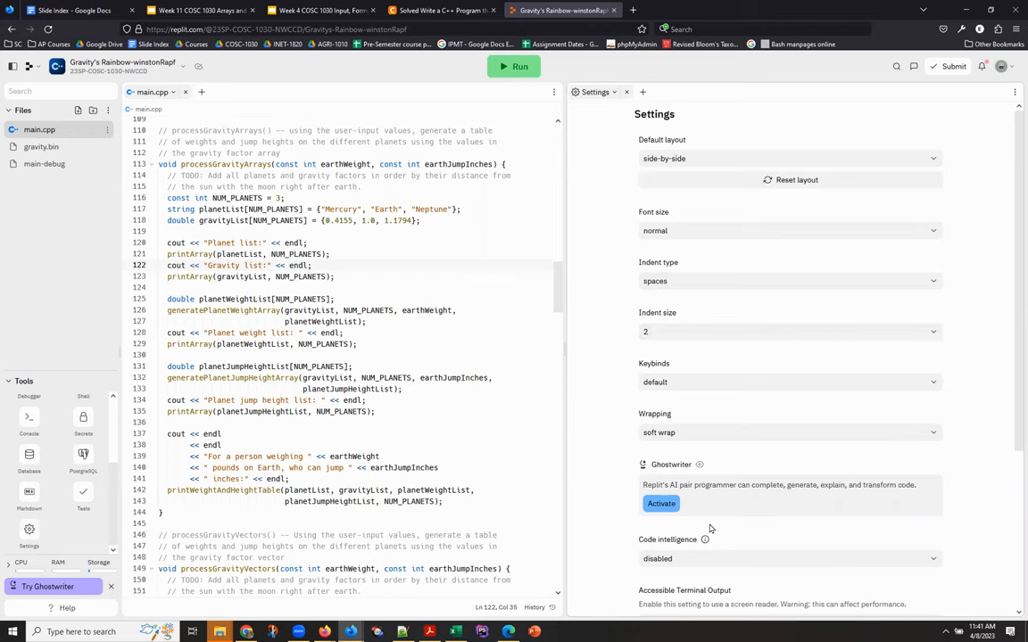
scroll("down", 3)
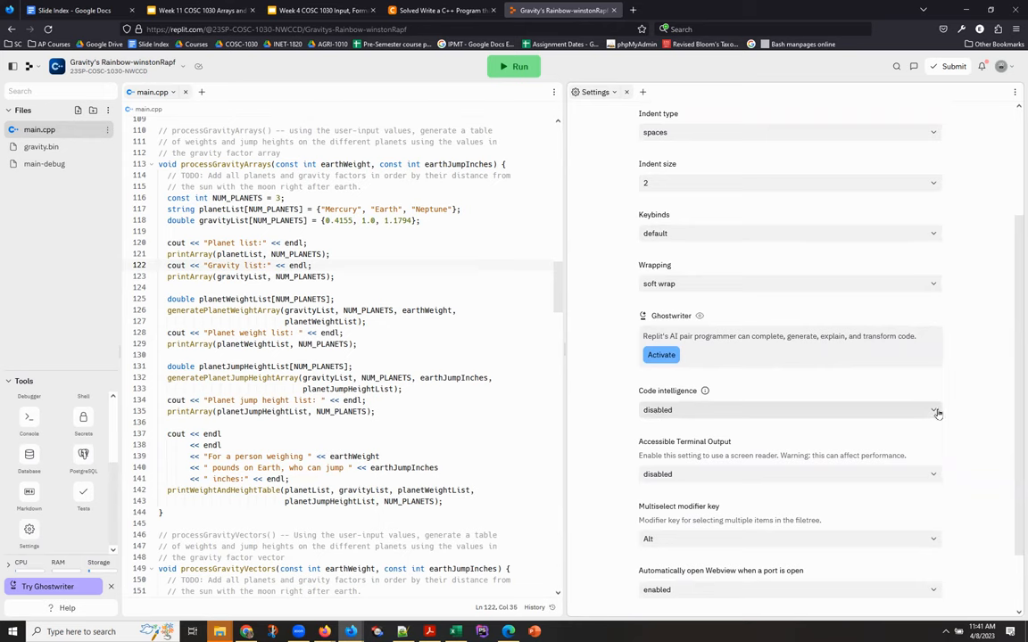
left_click(934, 409)
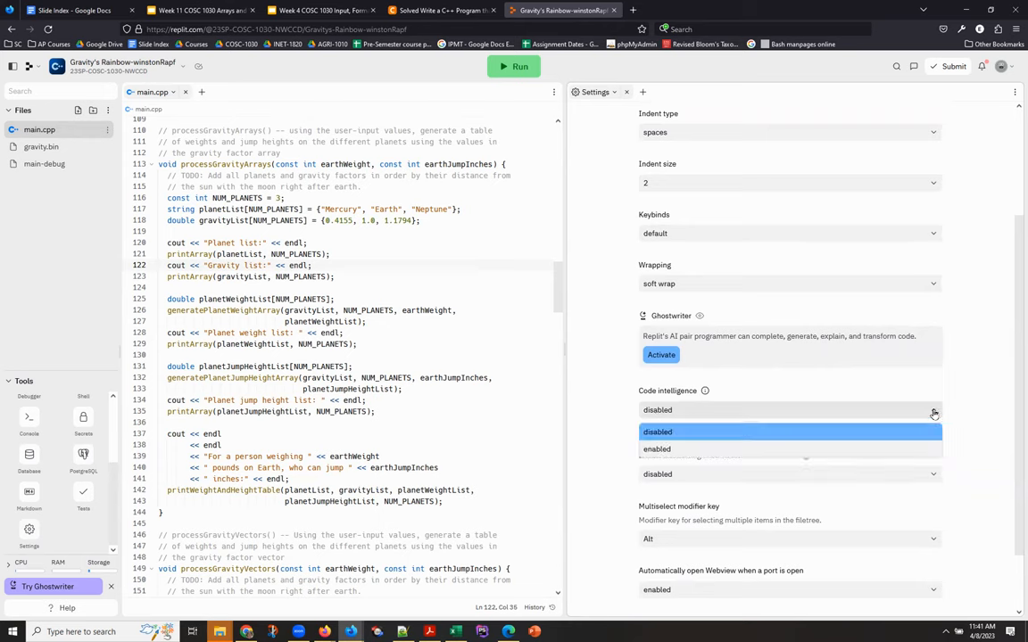
left_click(657, 449)
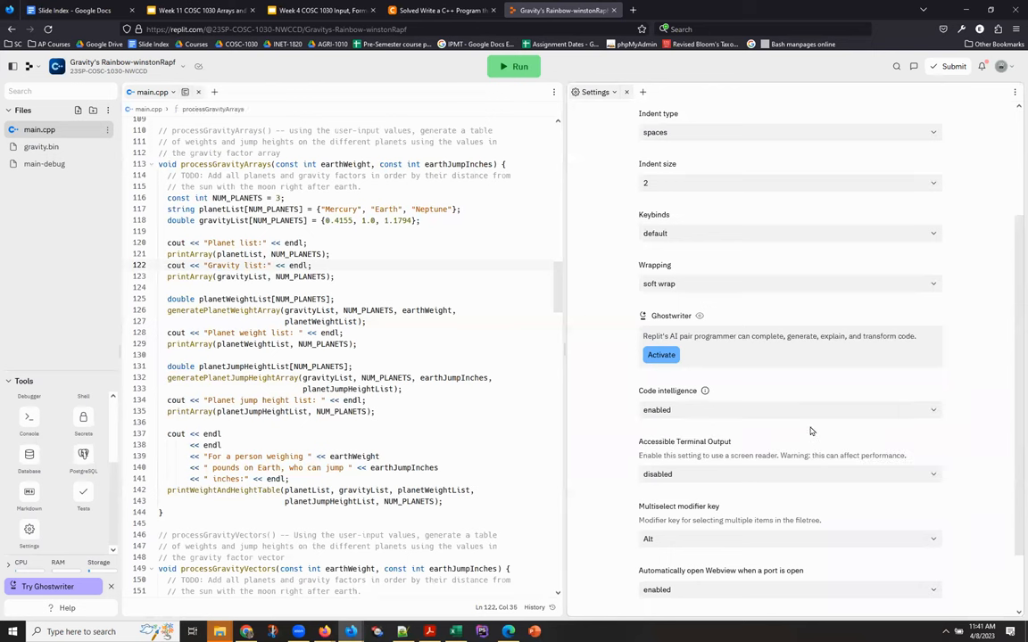
mouse_move(703, 284)
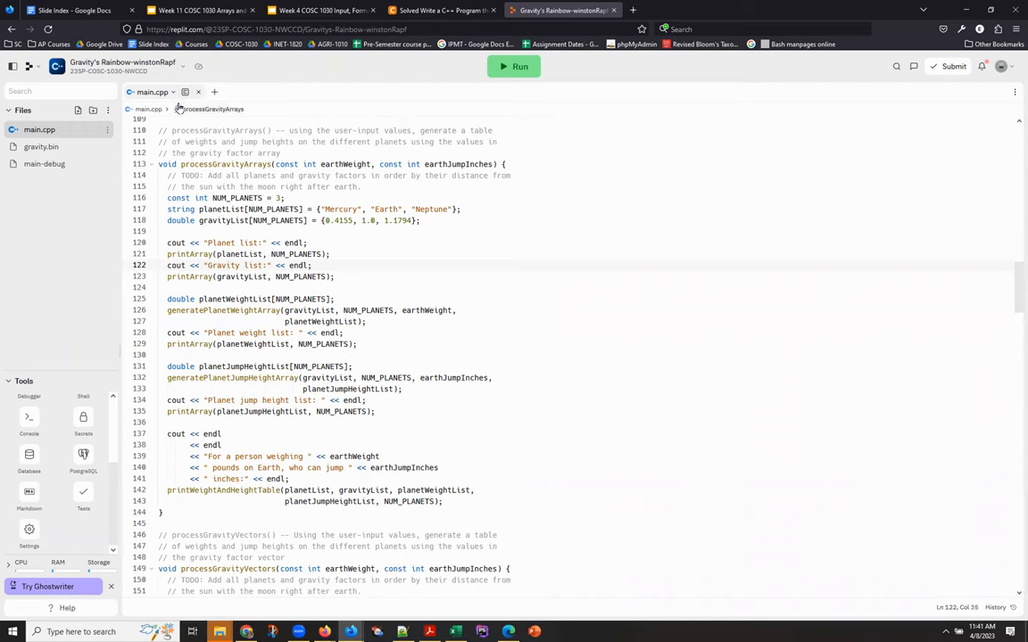
mouse_move(185, 92)
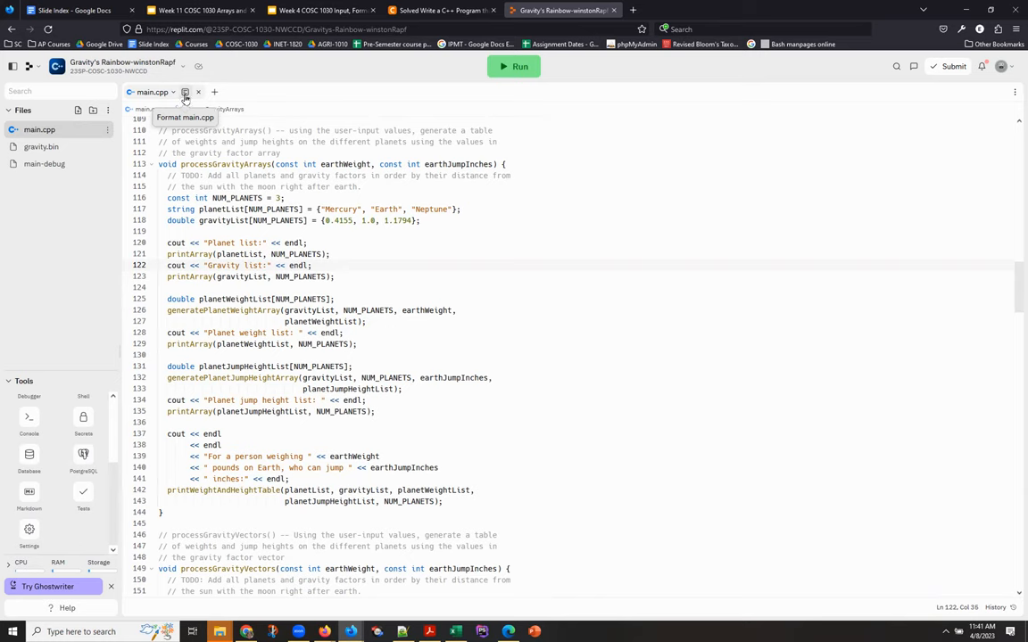
mouse_move(170, 190)
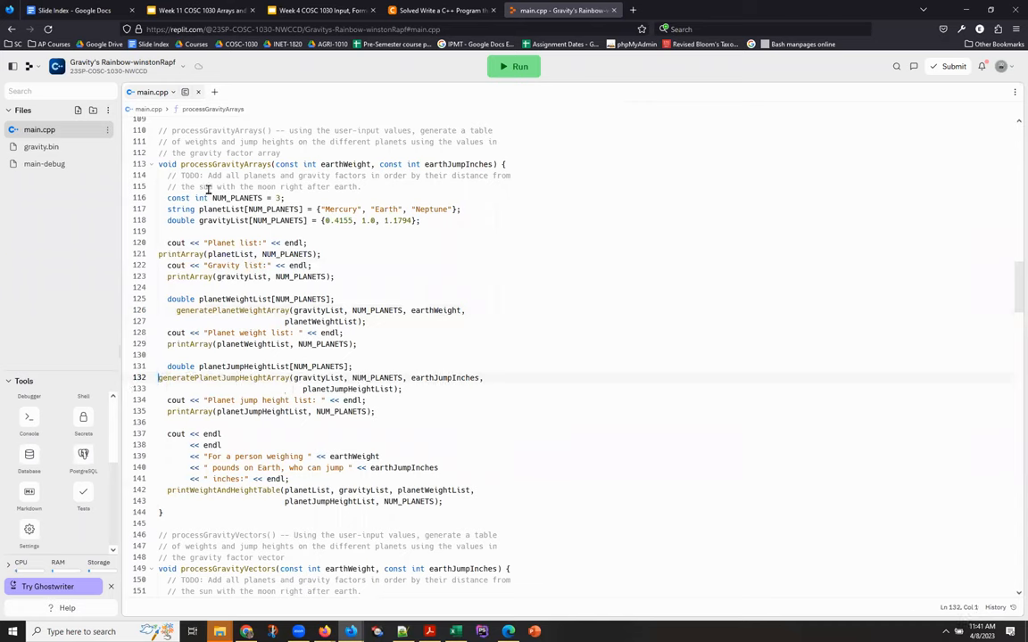
mouse_move(185, 92)
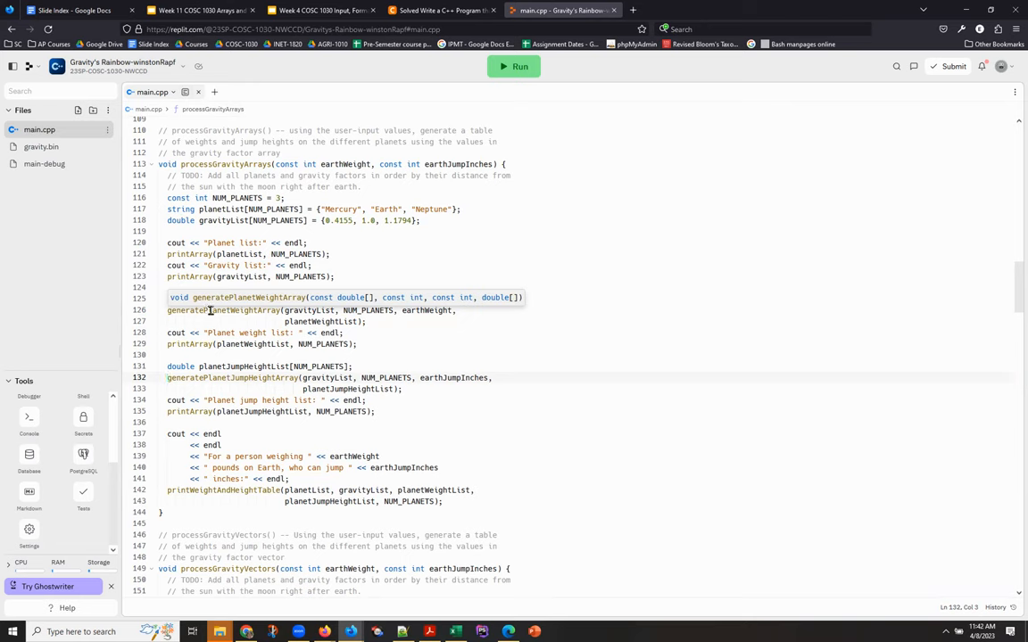
Step: Jump to the generatePlanetWeightArray definition from its right-click menu
right_click(212, 309)
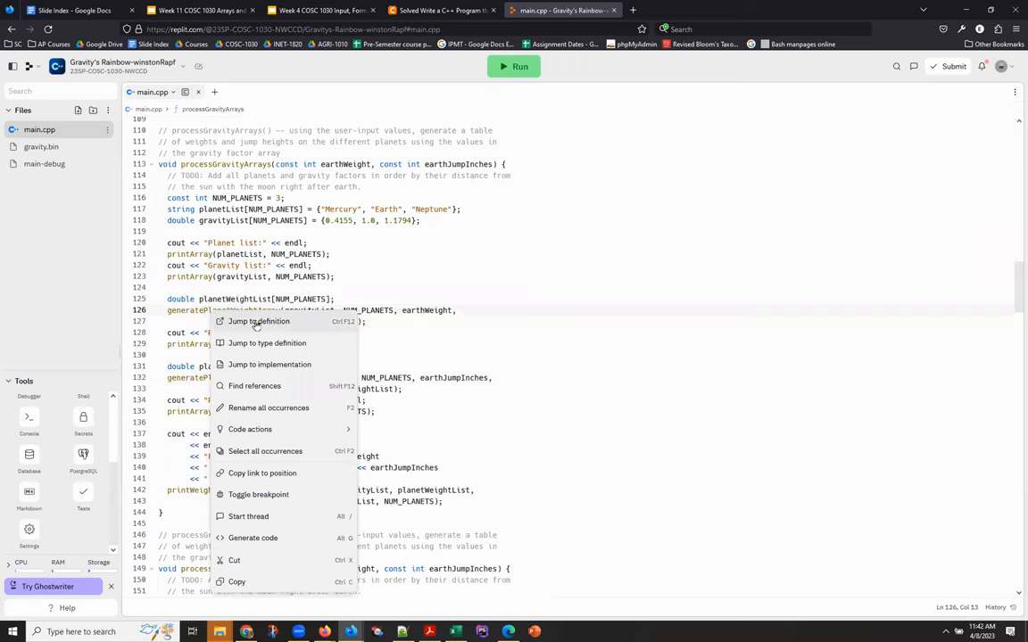
mouse_move(263, 326)
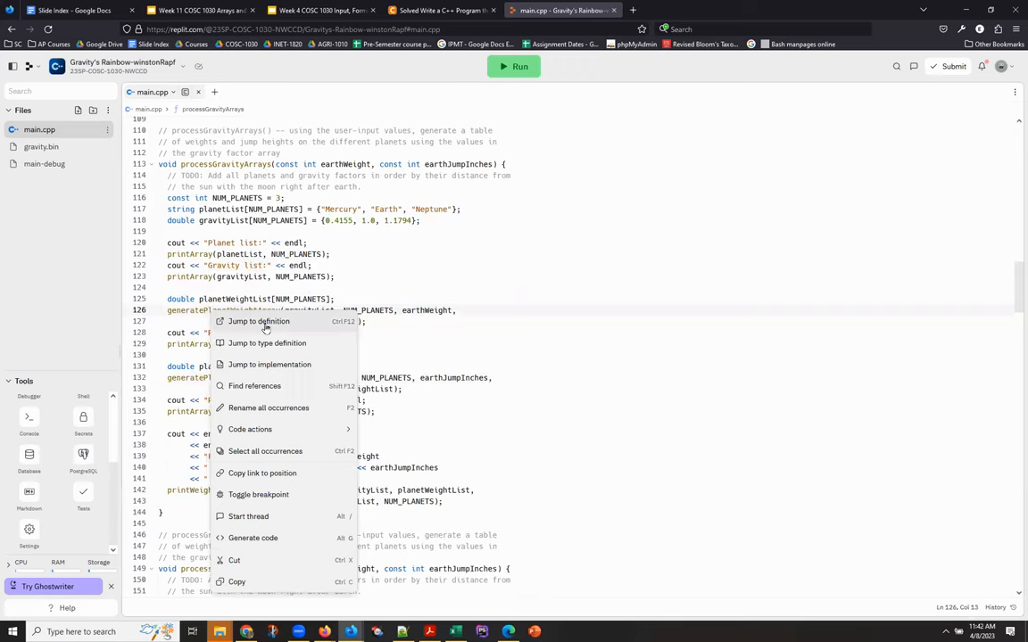
left_click(258, 321)
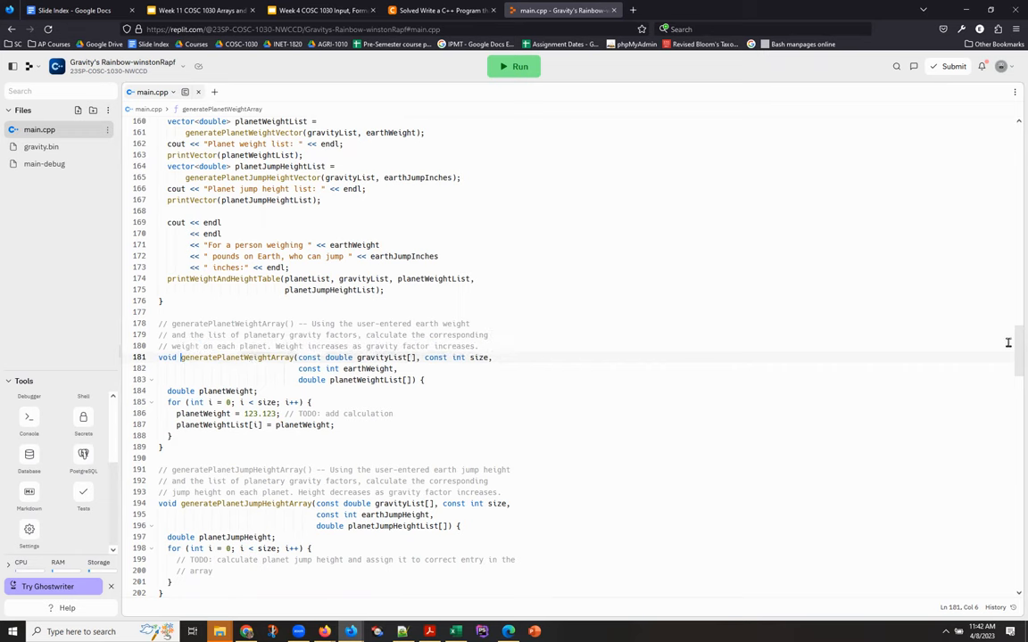
Step: Jump from the line 26 prototype to printWeightAndHeightTable's array definition
scroll("up", 3)
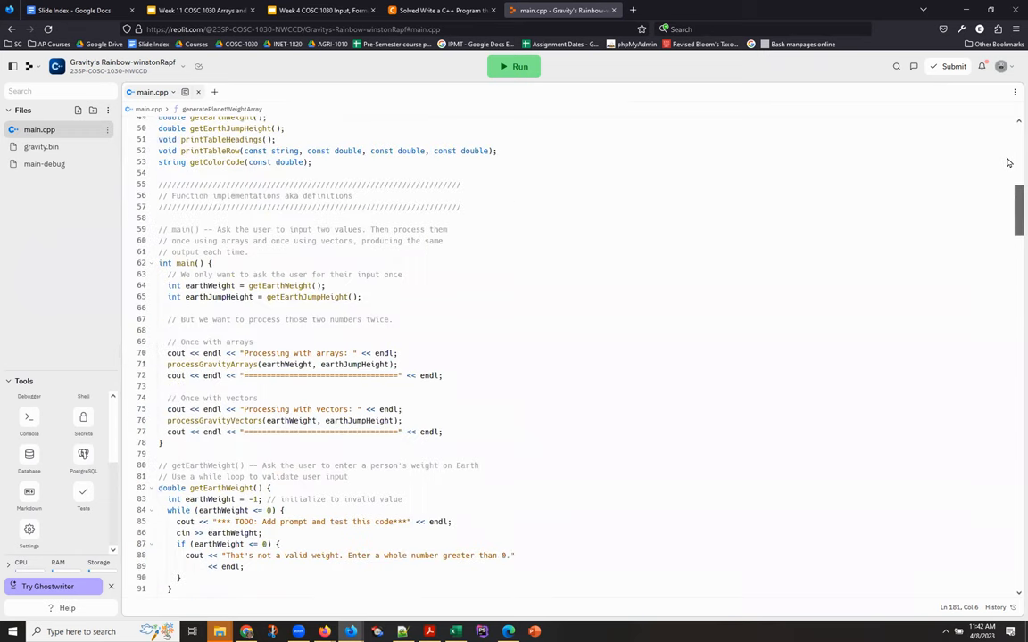
scroll("up", 3)
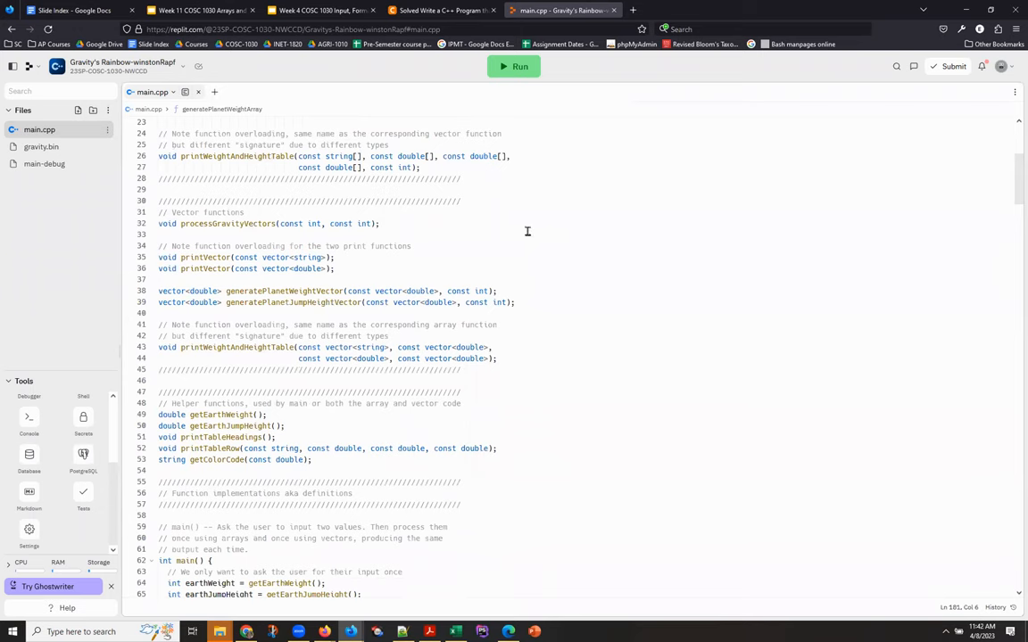
mouse_move(224, 157)
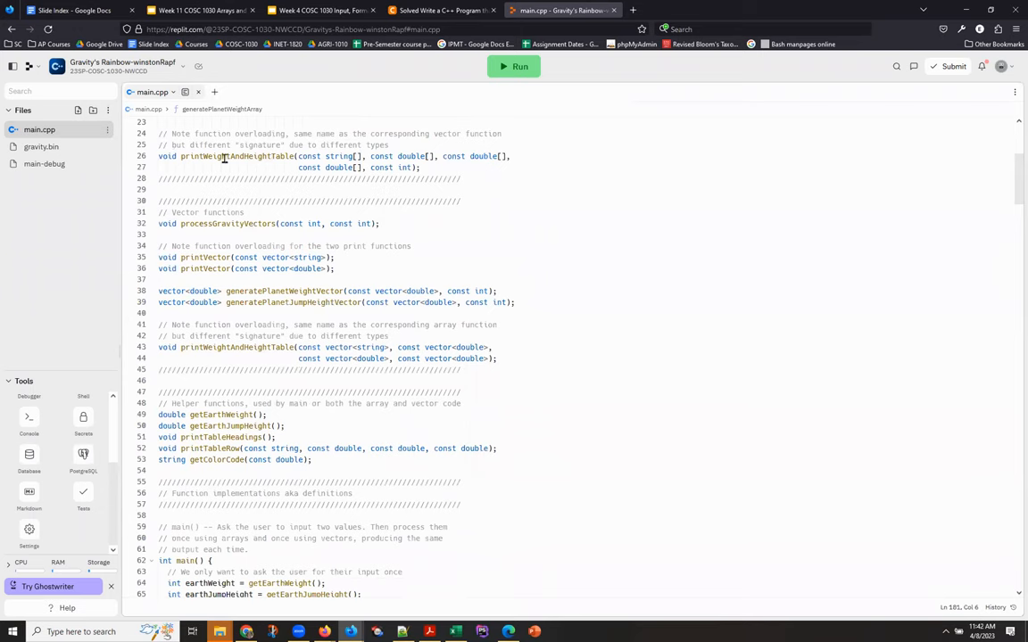
mouse_move(223, 157)
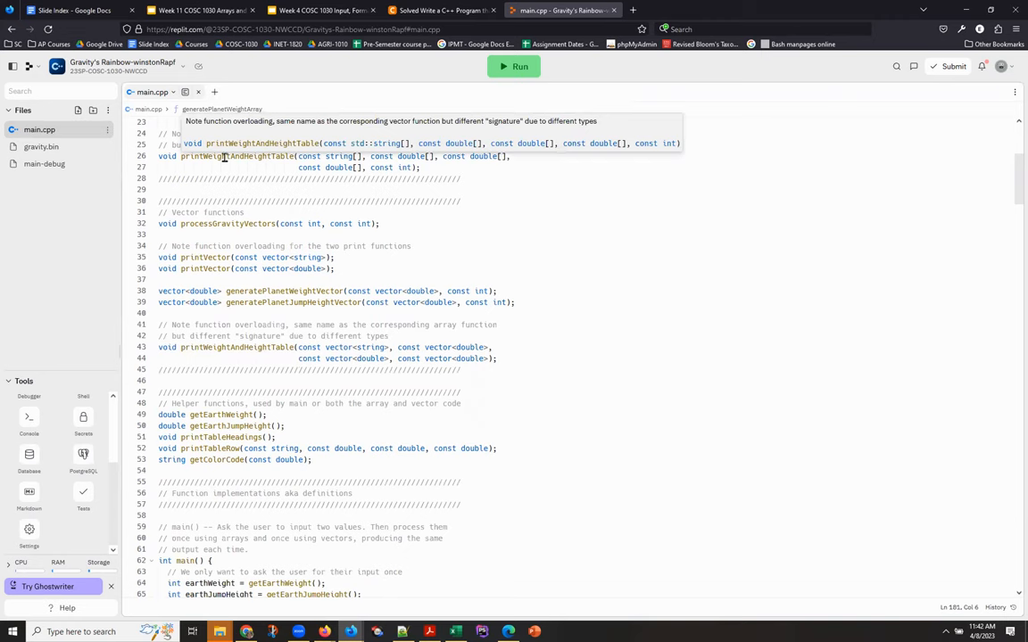
right_click(207, 156)
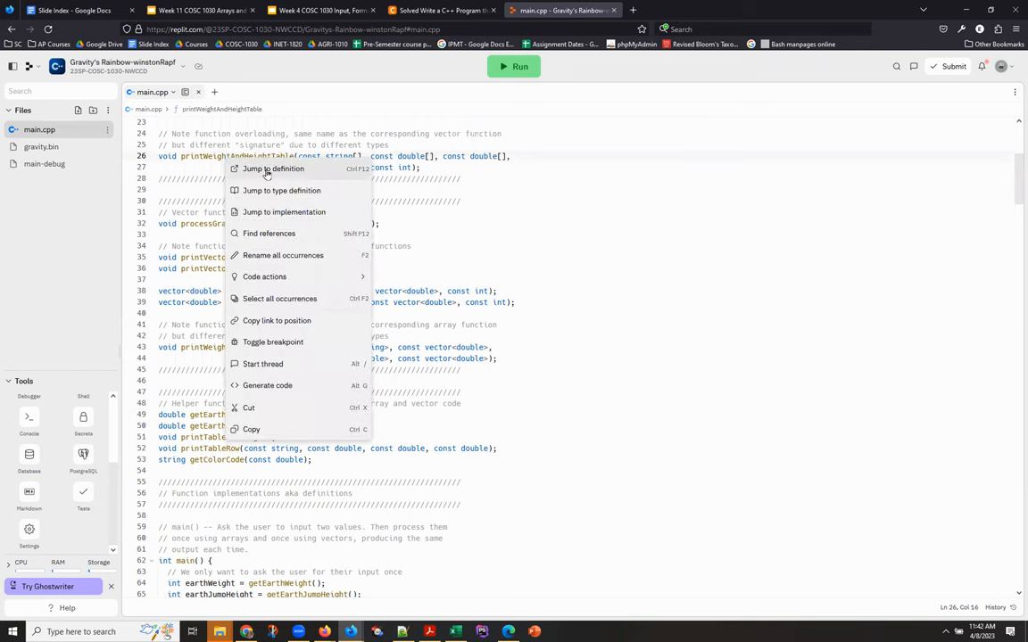
left_click(272, 168)
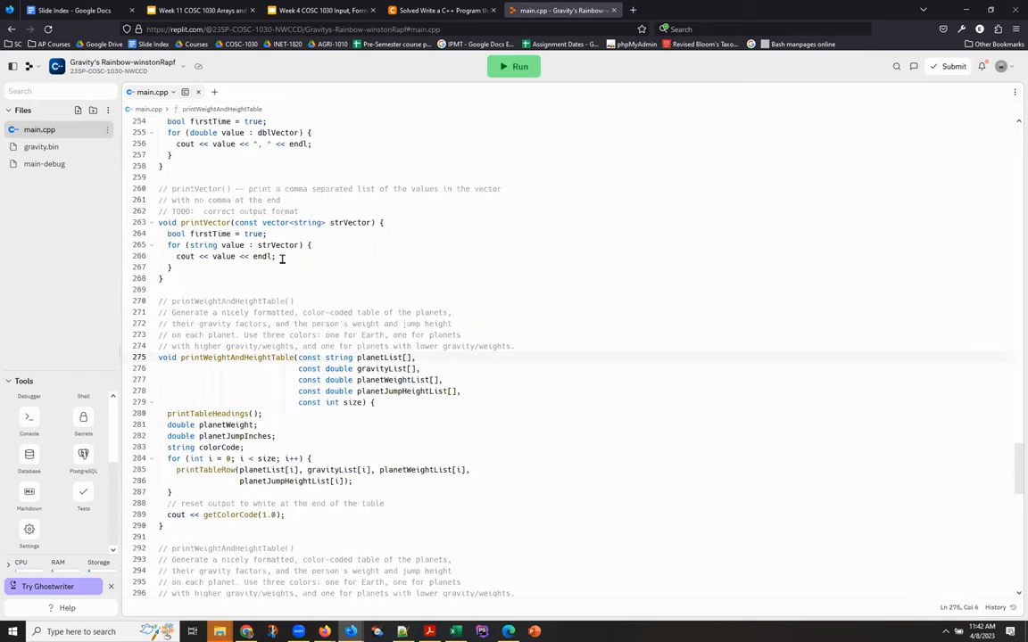
mouse_move(250, 357)
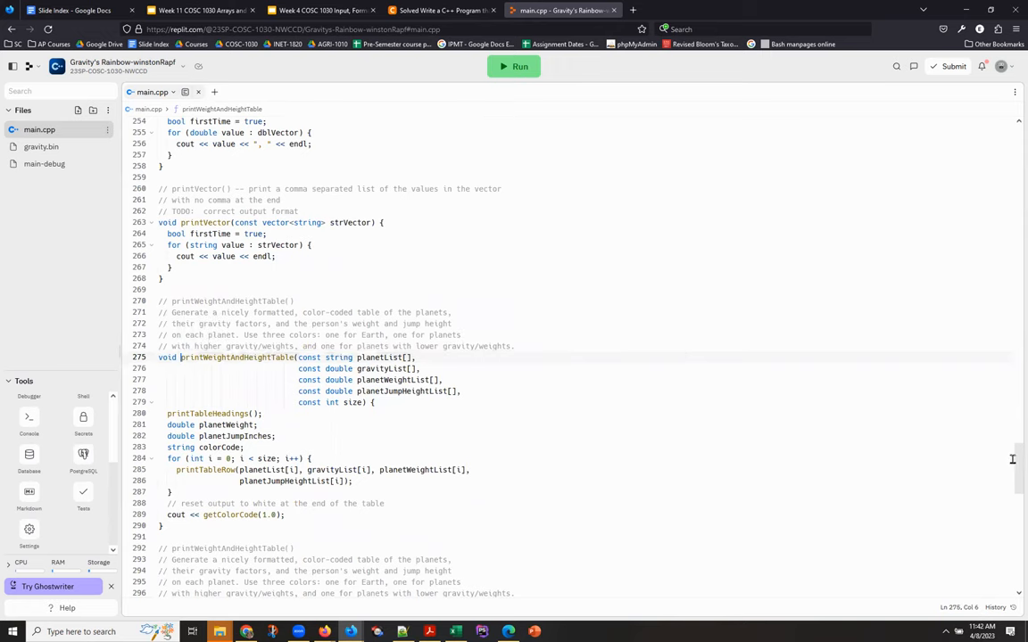
scroll("up", 3)
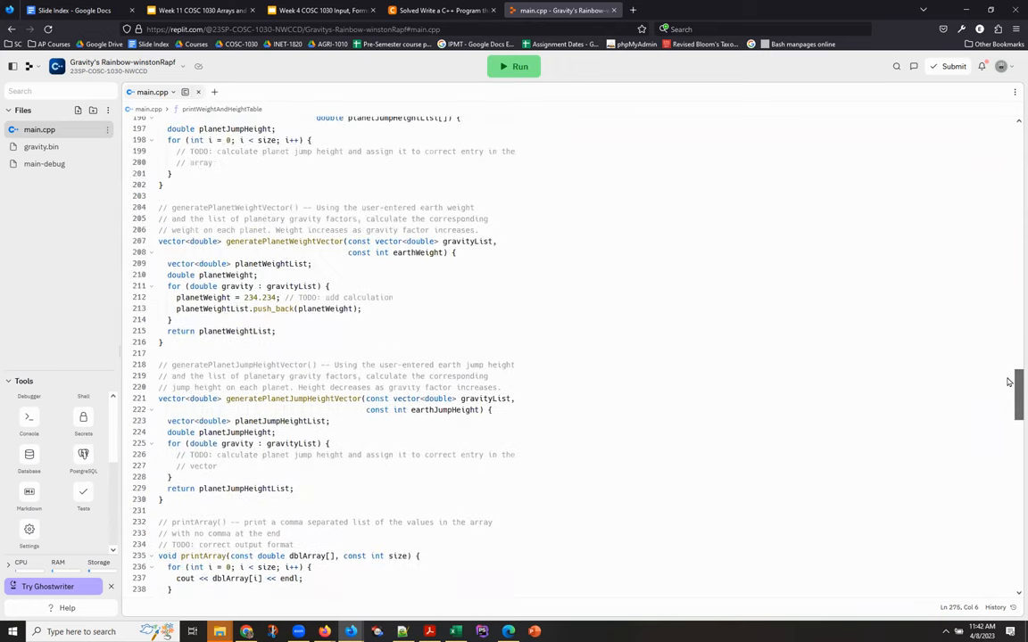
Step: Reach the vector printWeightAndHeightTable overload from its line 174 call
scroll("up", 3)
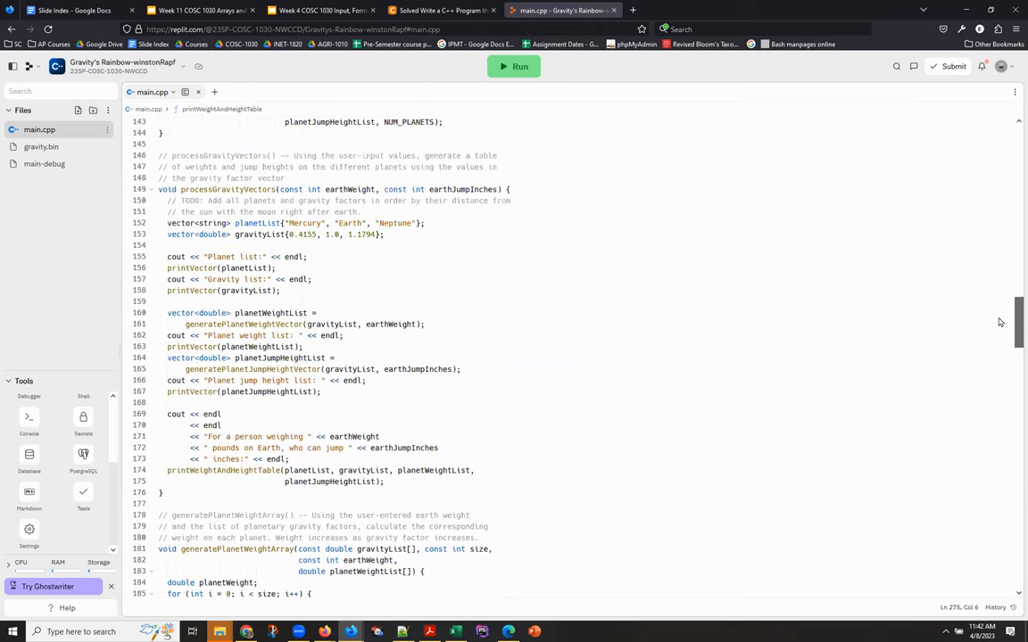
scroll("down", 3)
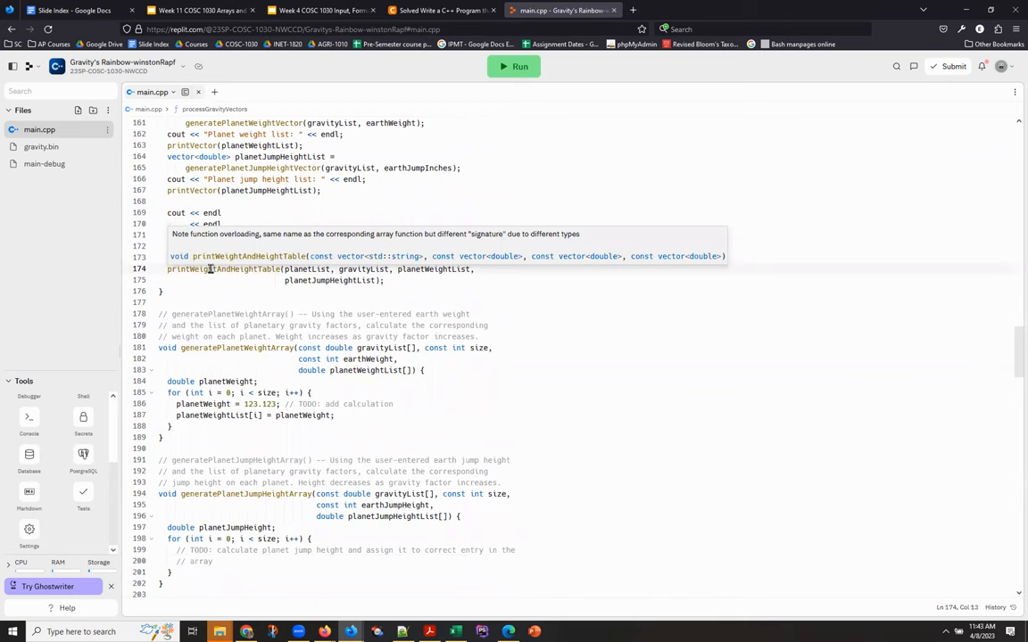
right_click(214, 269)
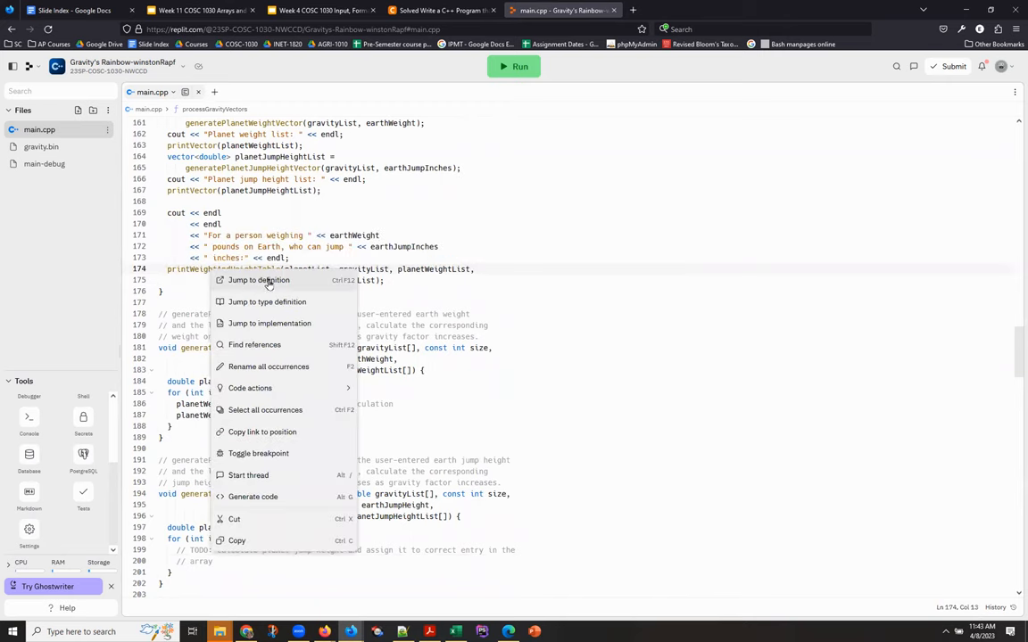
mouse_move(280, 281)
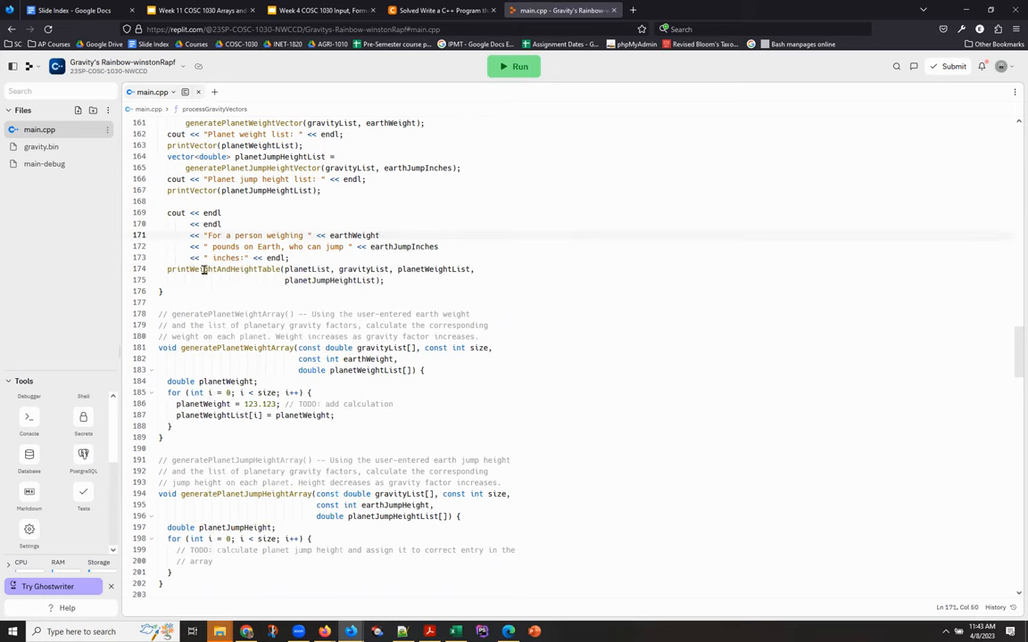
left_click(243, 268)
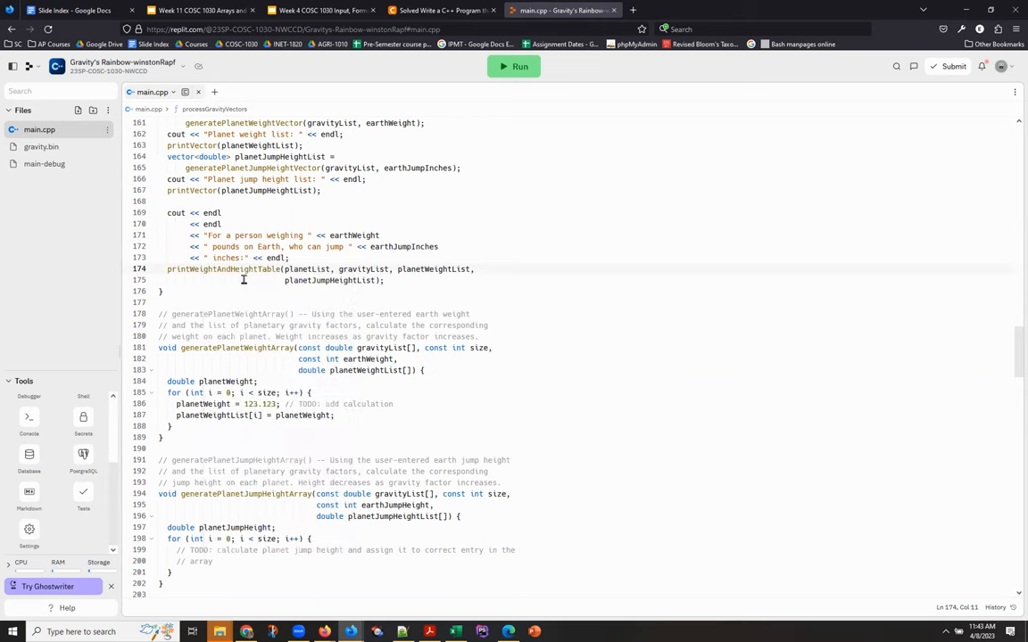
scroll("down", 3)
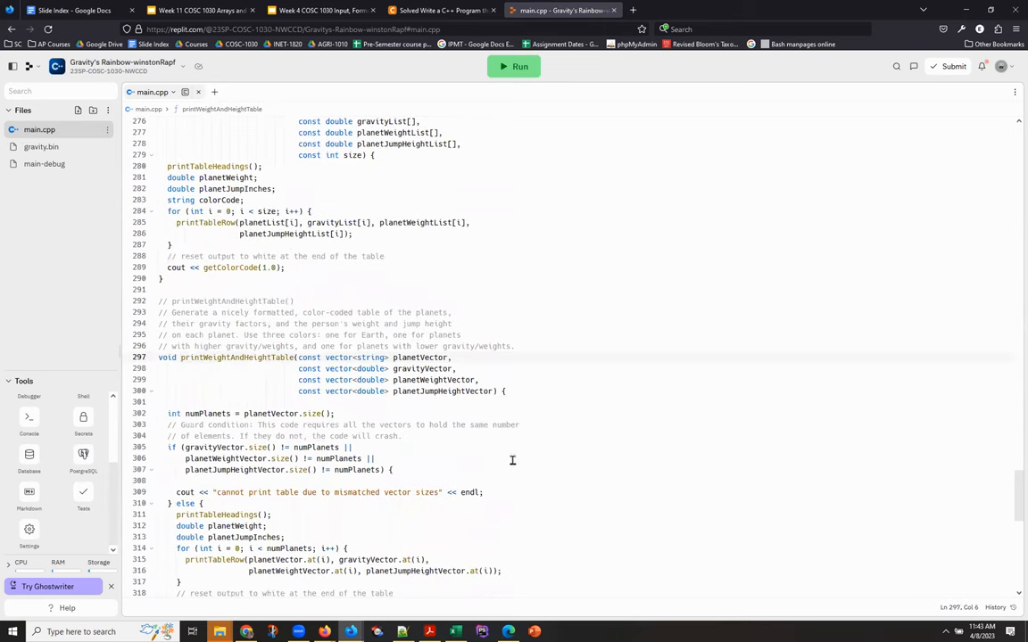